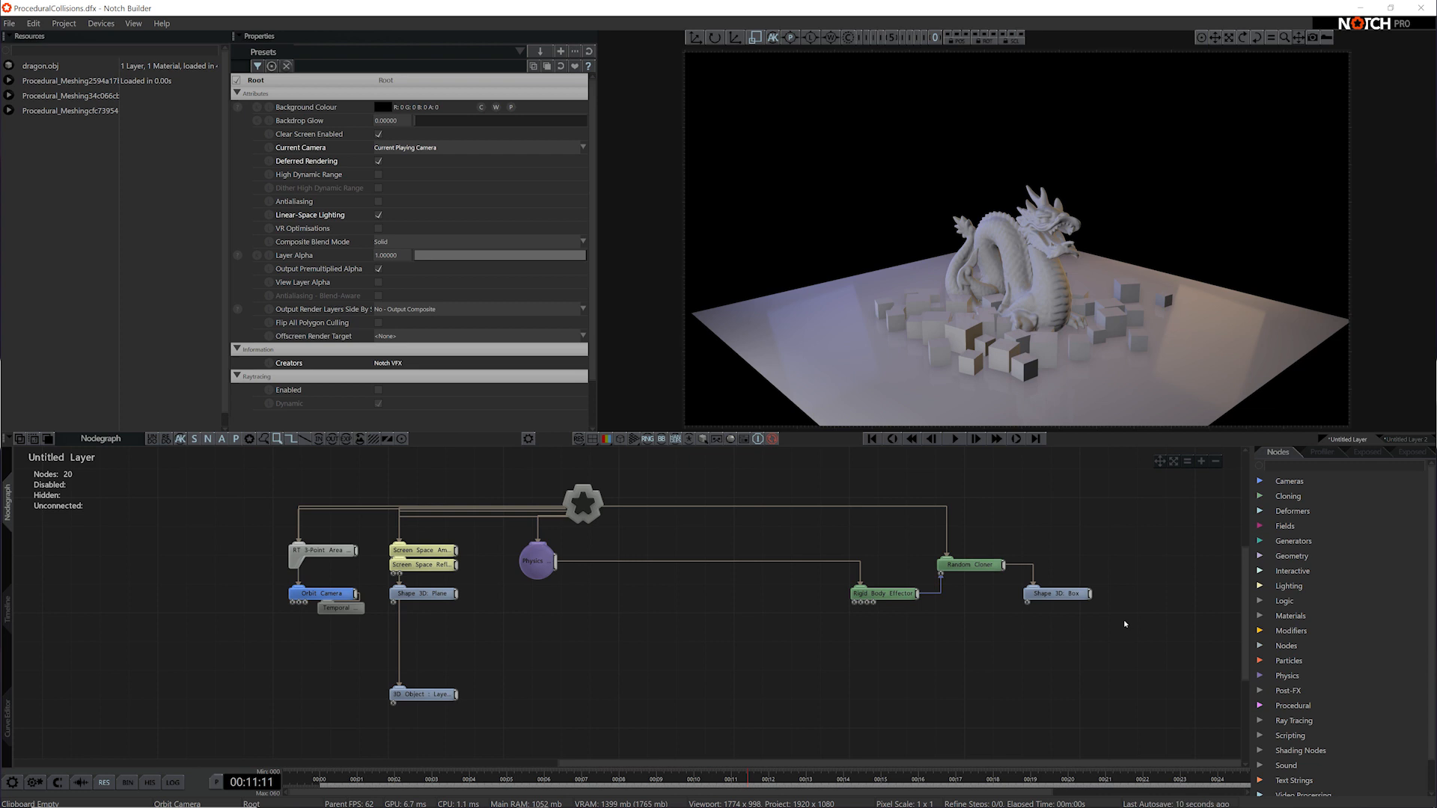
- Add a Procedural Root node from the Procedural category of the Nodes panel
{"action": "left_click", "coordinate": [1294, 705]}
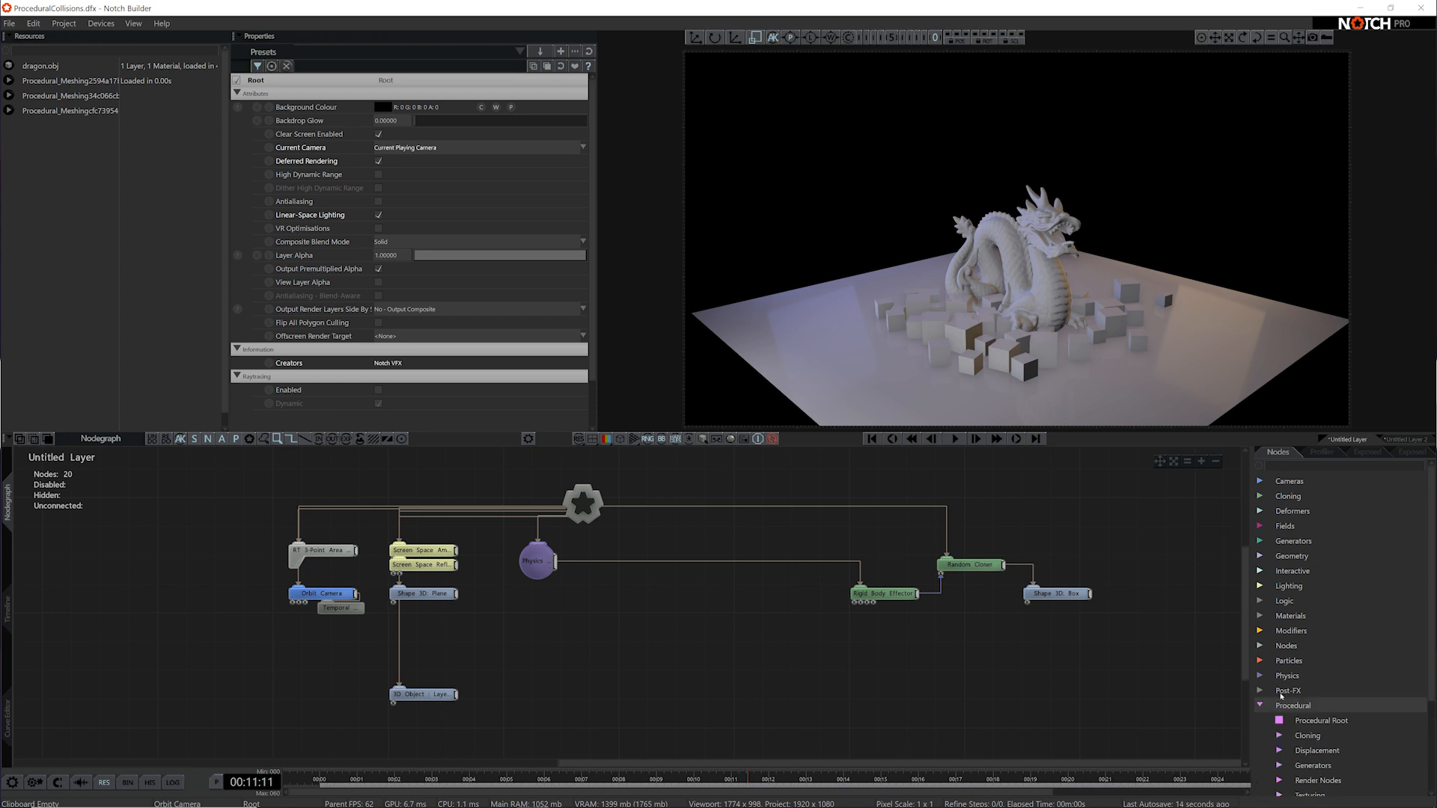
{"action": "left_click", "coordinate": [1321, 720]}
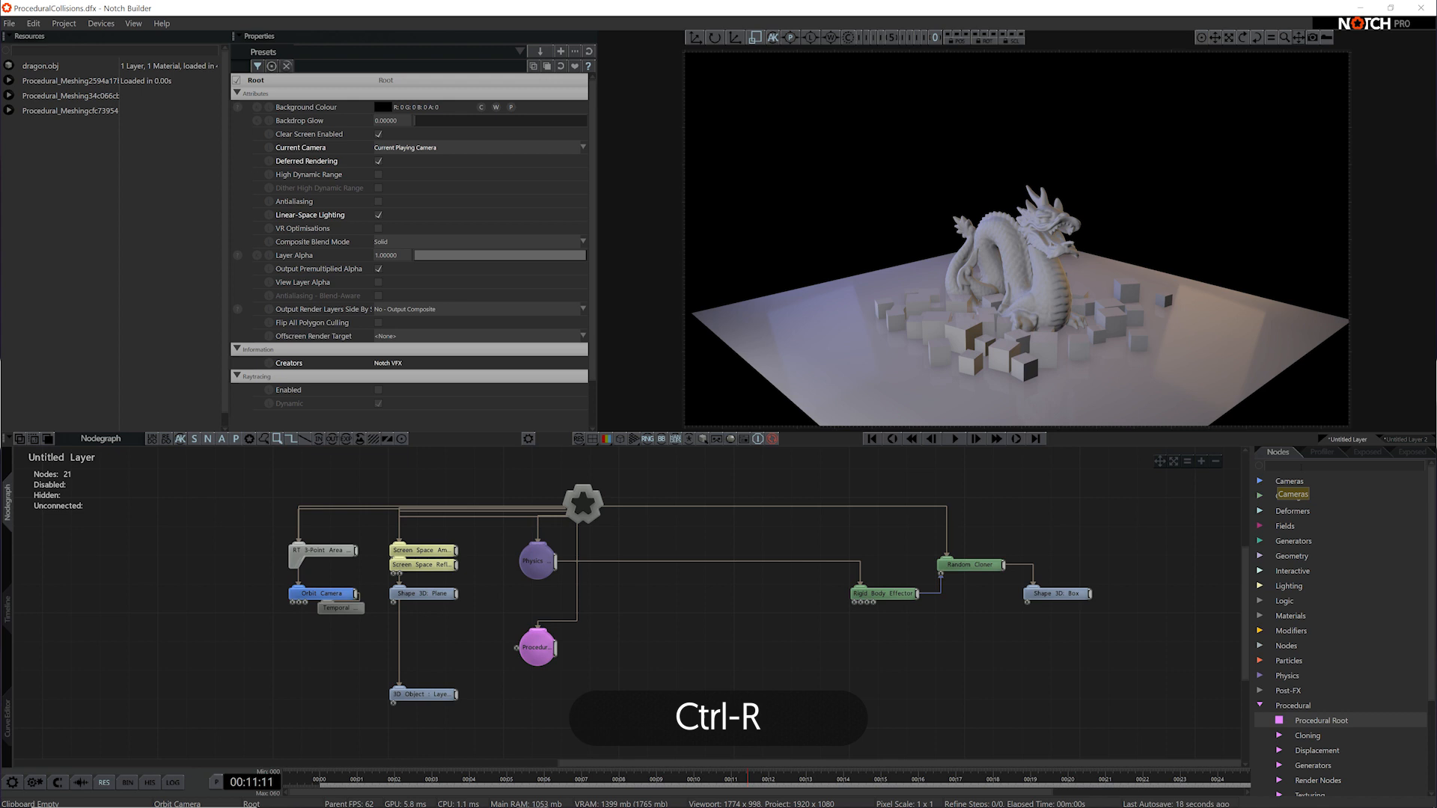
- Add a procedural 3D Object generator via '3d o' search and link the dragon object into it
{"action": "type", "text": "3d obj"}
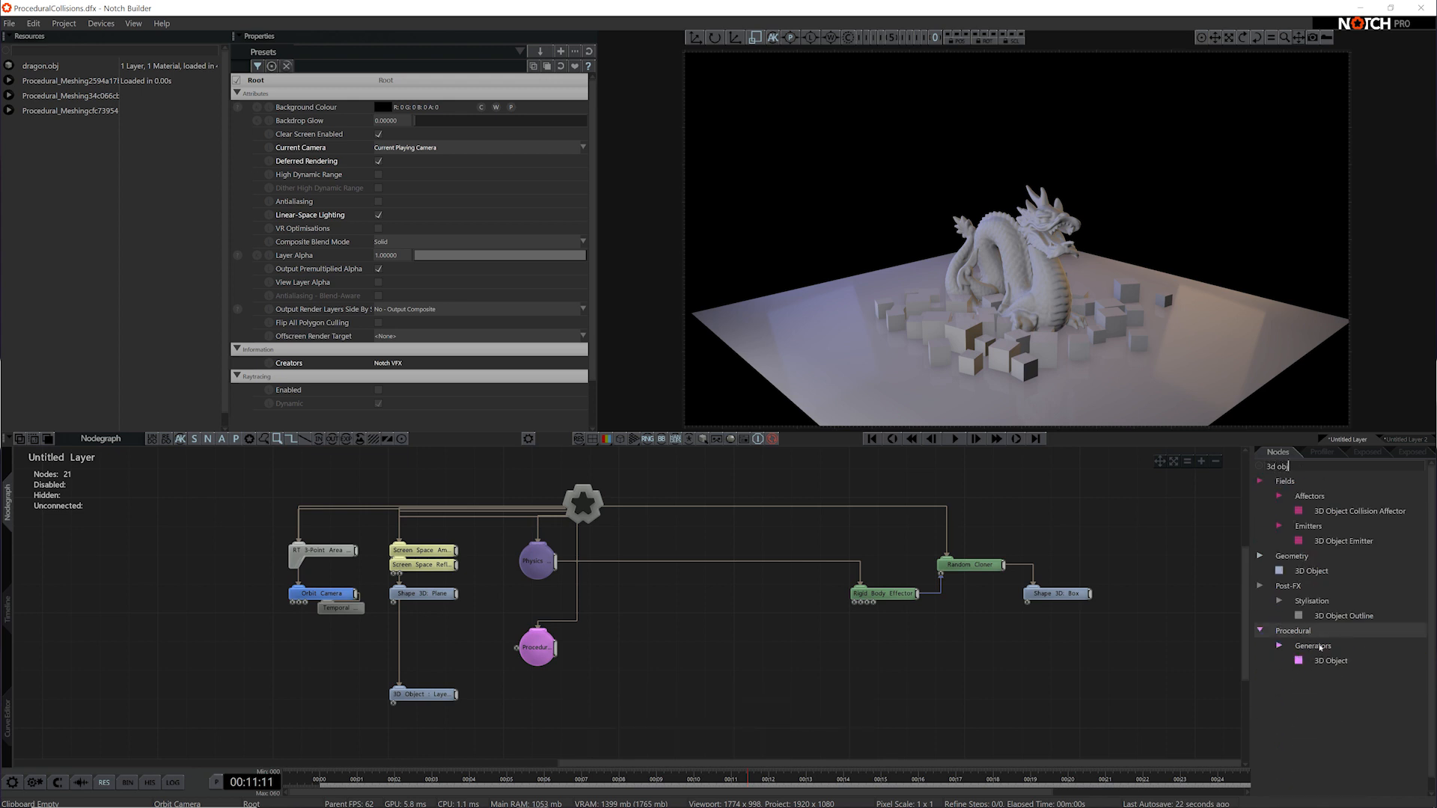
{"action": "left_click", "coordinate": [1329, 661]}
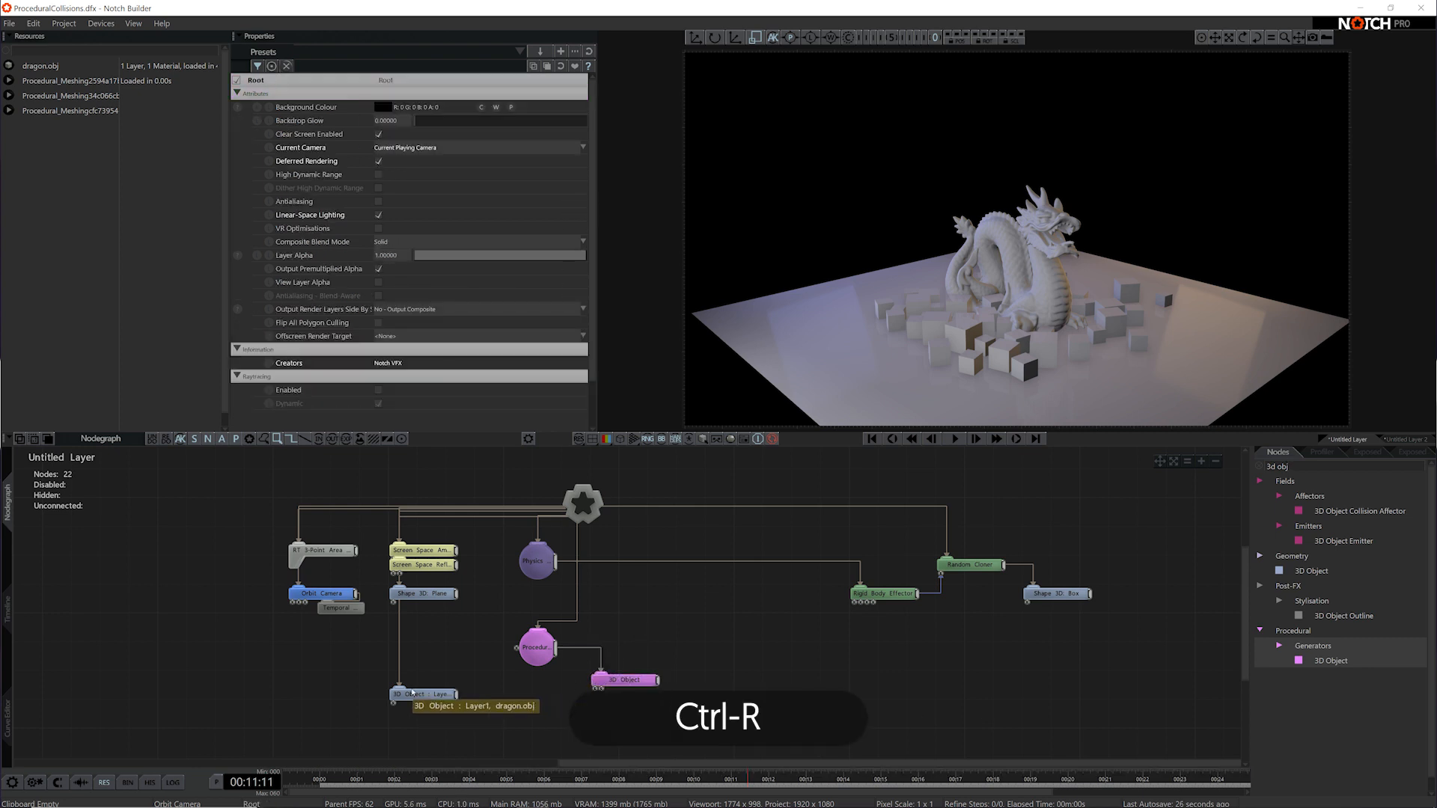
{"action": "left_click", "coordinate": [627, 679]}
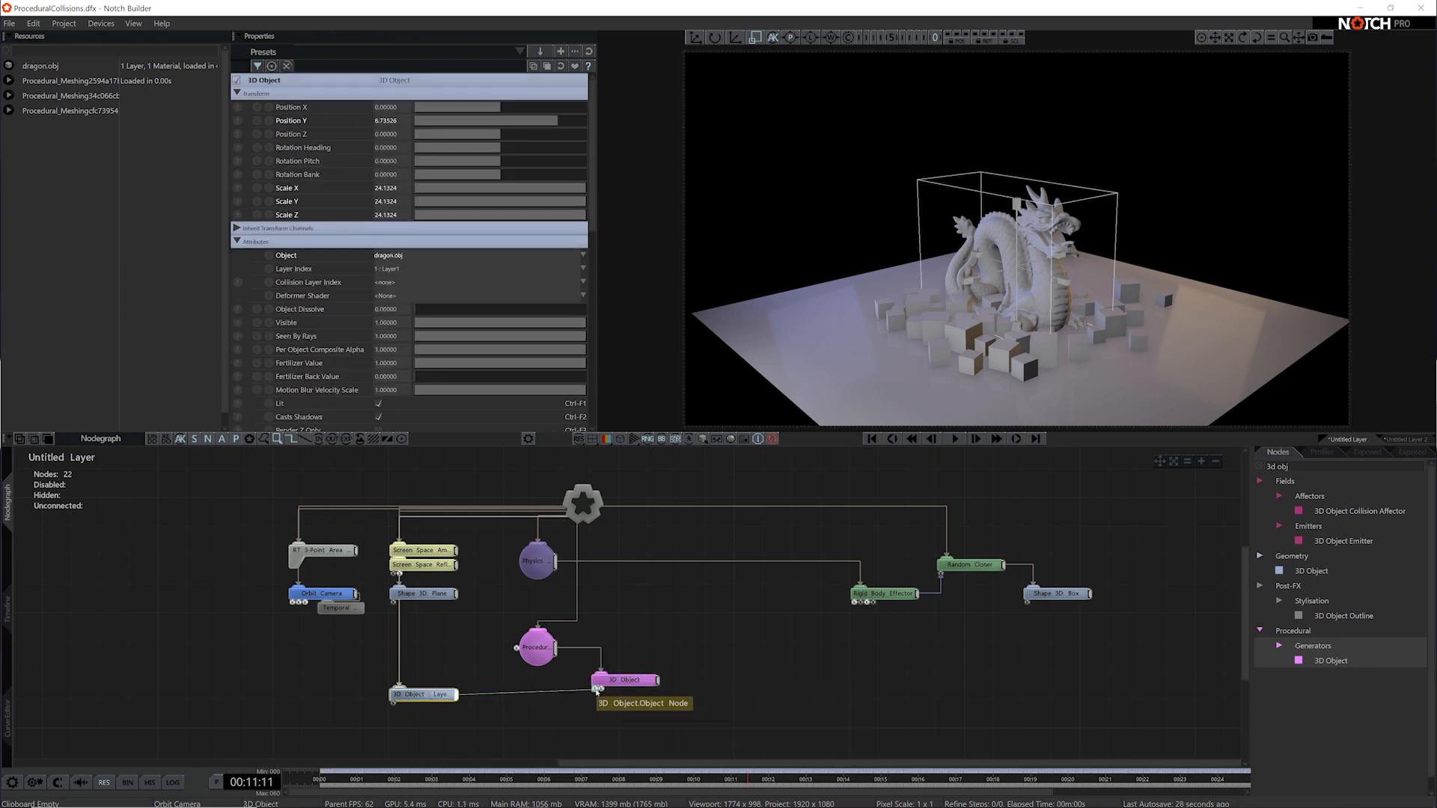
{"action": "left_click", "coordinate": [609, 666]}
{"action": "type", "text": "m"}
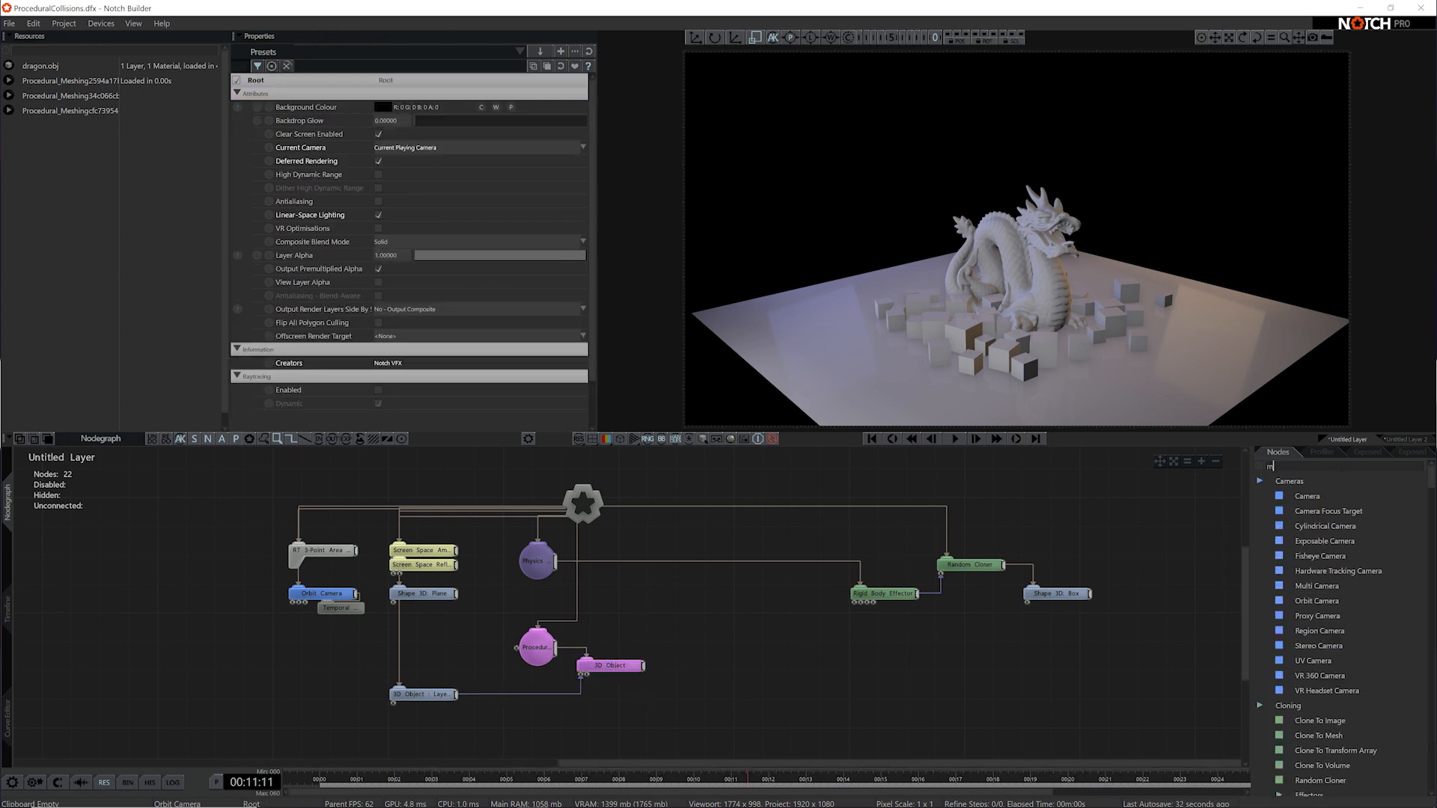
- Search the node list for 'meshing' to find the procedural meshing nodes
{"action": "type", "text": "eshing"}
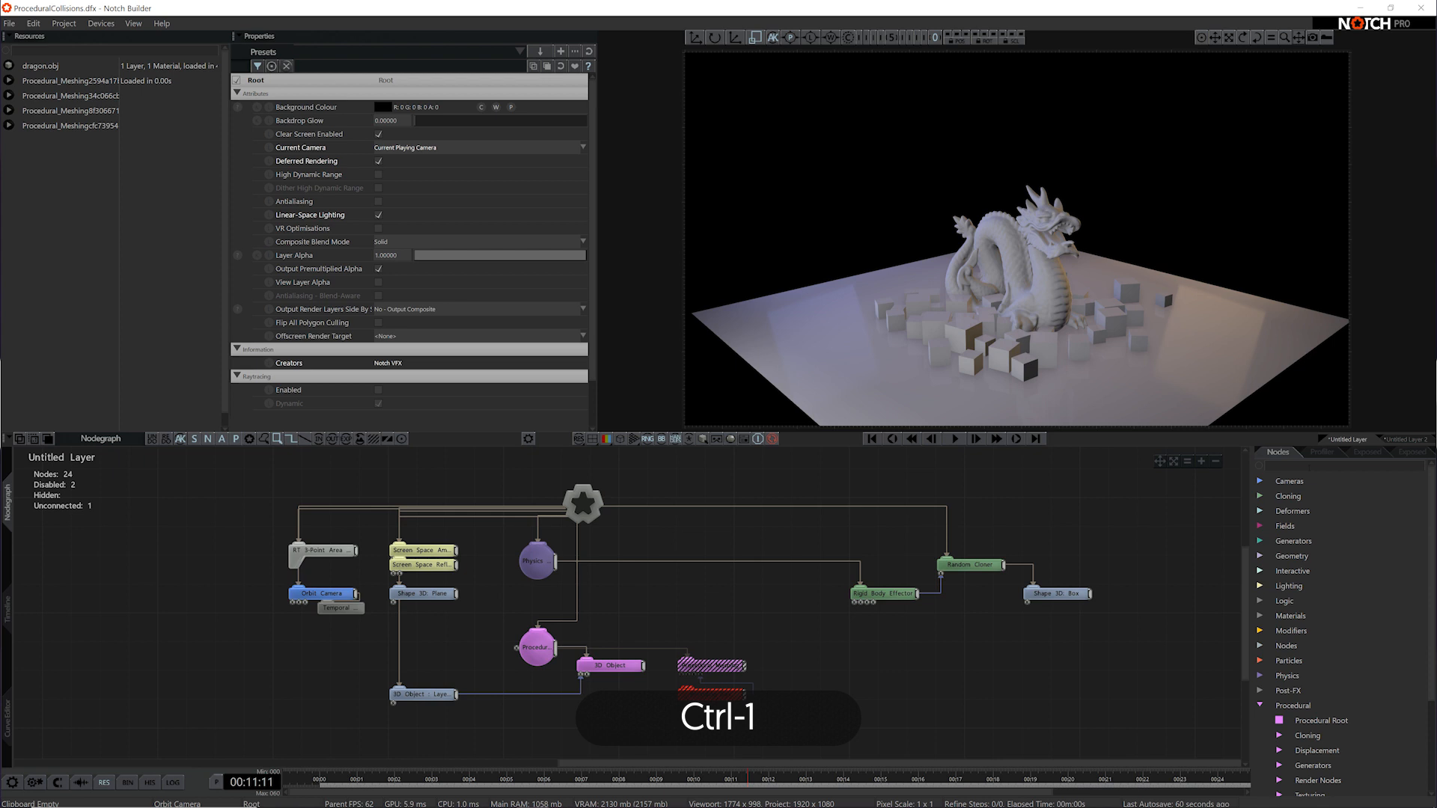
- Add a Rigid Body Procedural node via 'rigid' search and play the simulation
{"action": "type", "text": "rigid"}
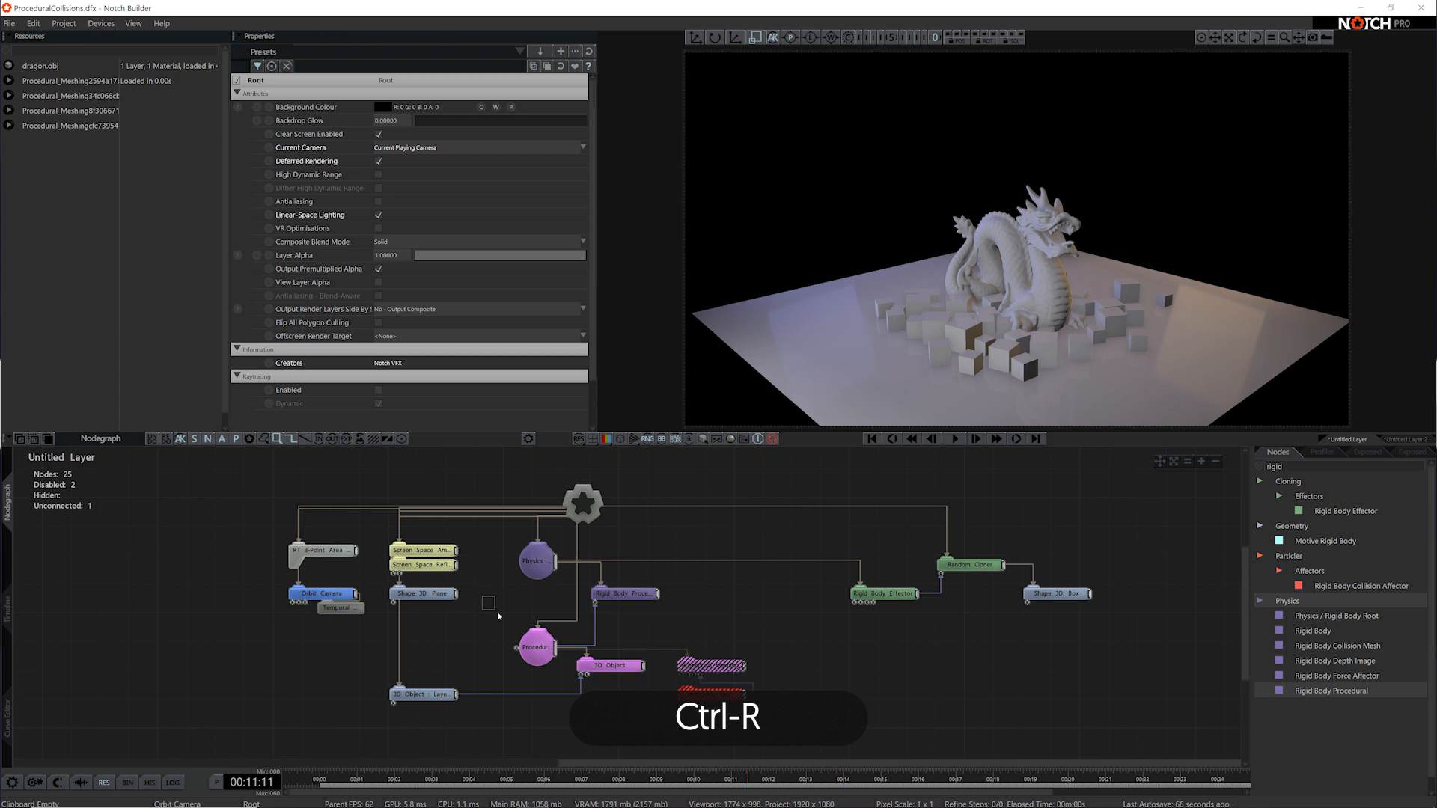
{"action": "left_click", "coordinate": [620, 593]}
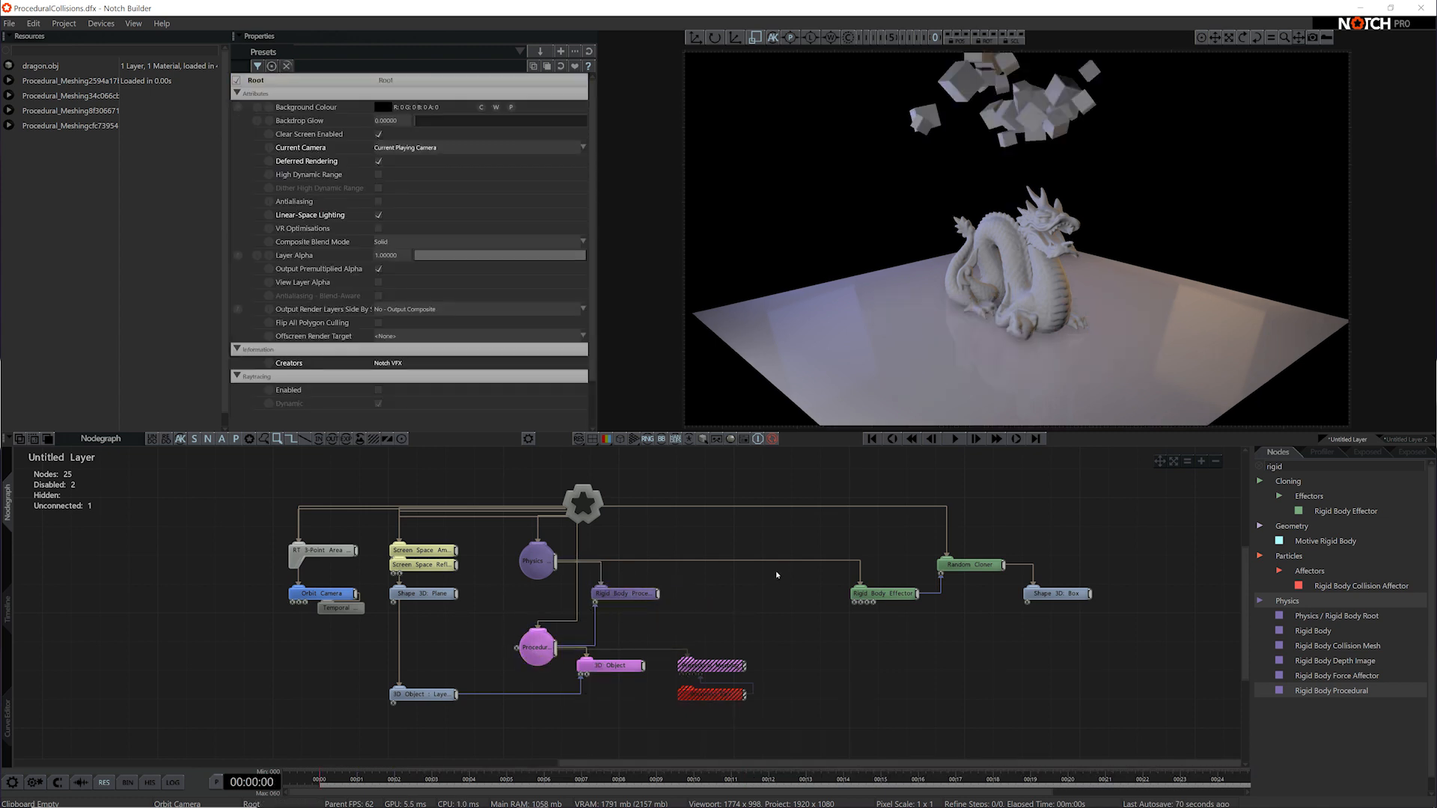
{"action": "key", "text": "space"}
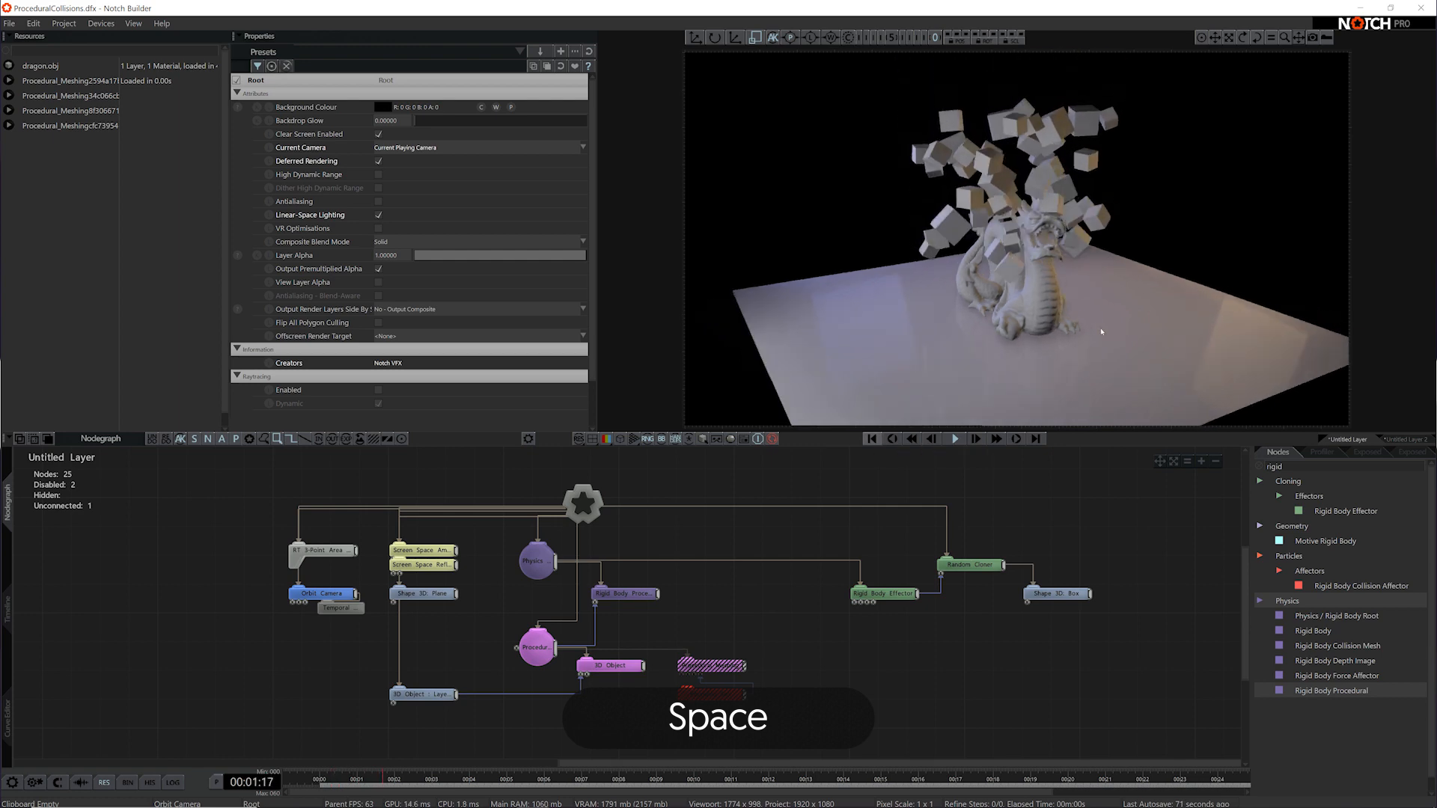
{"action": "key", "text": "space"}
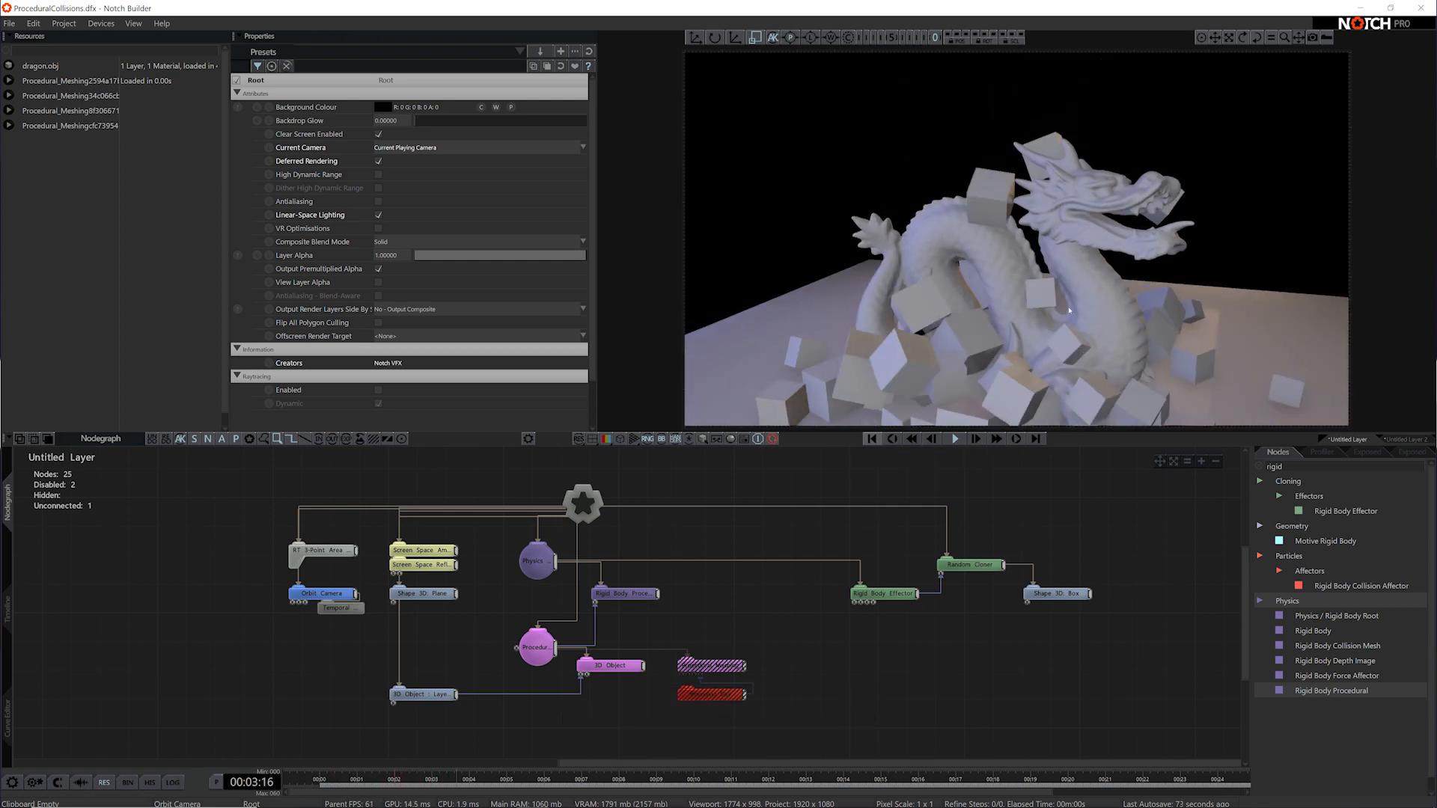